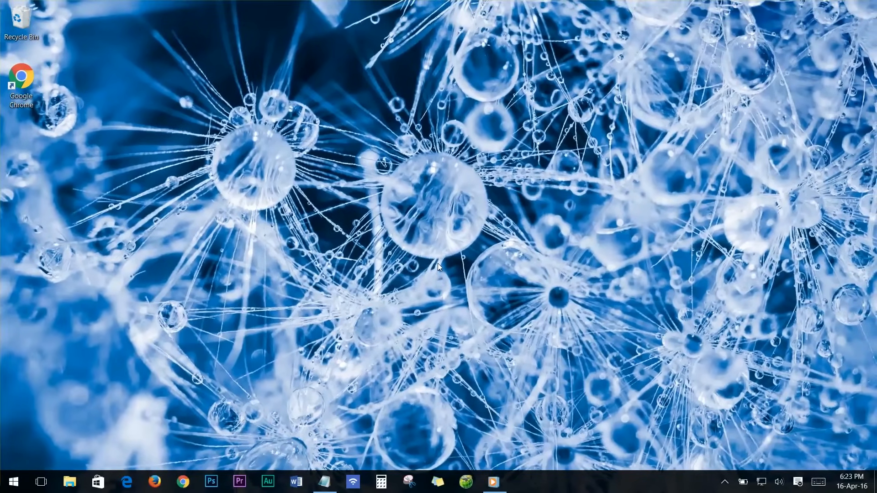
Launch Google Chrome from the desktop, landing on the YouTube home page
{"action": "left_click", "coordinate": [183, 481]}
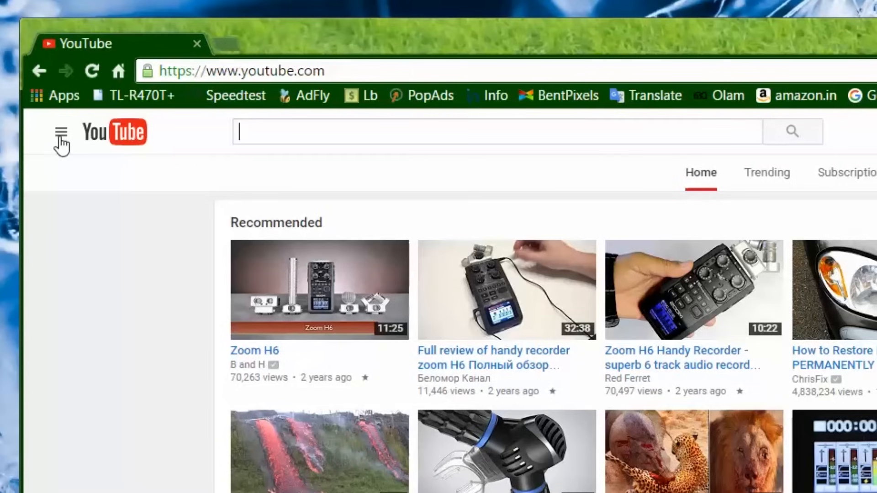
Go to the Watch history page from YouTube's navigation panel
{"action": "left_click", "coordinate": [60, 133]}
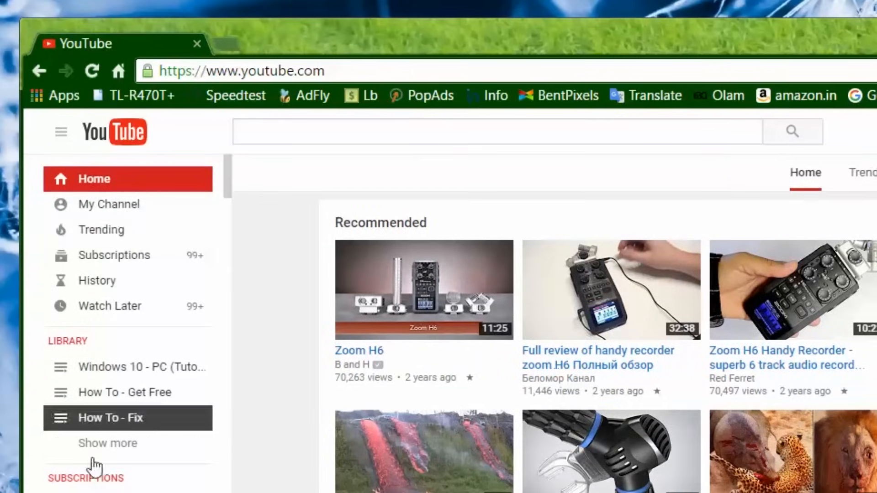
{"action": "mouse_move", "coordinate": [129, 338]}
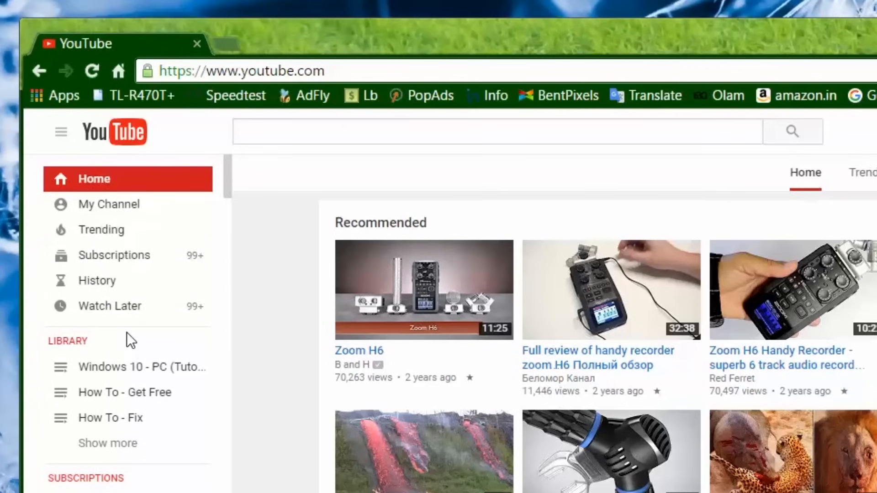
{"action": "mouse_move", "coordinate": [97, 281]}
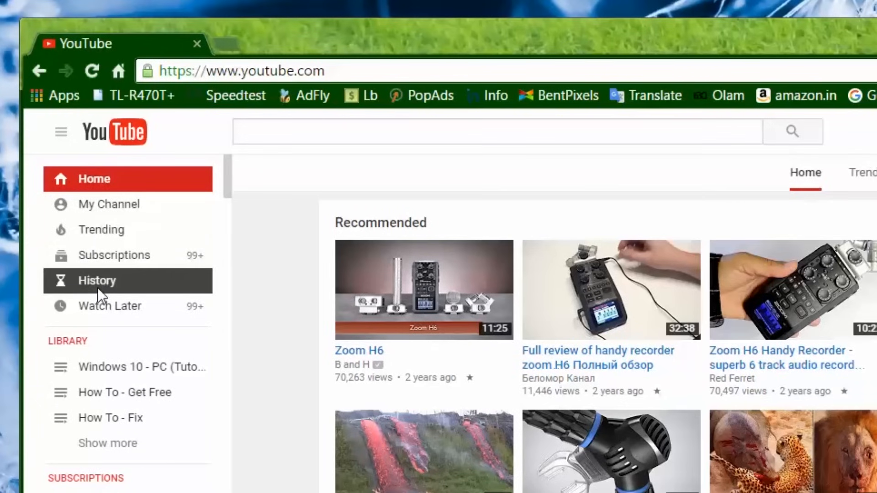
{"action": "left_click", "coordinate": [97, 281]}
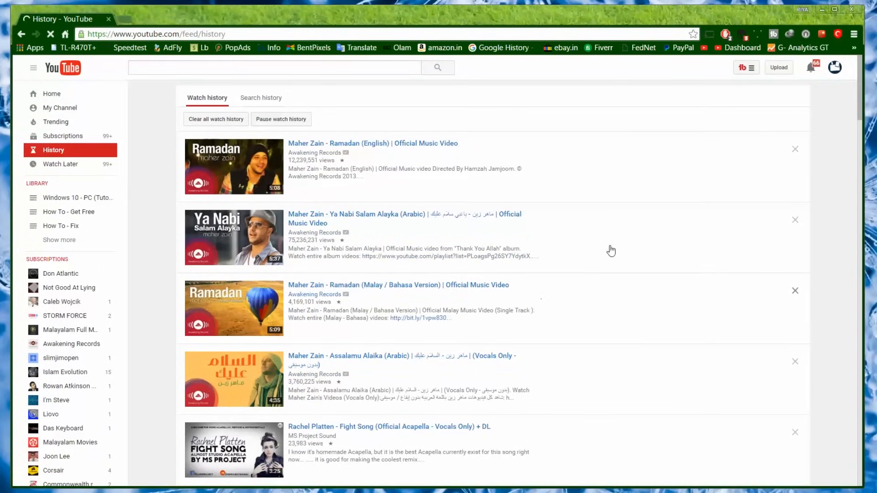
{"action": "scroll", "scroll_direction": "down", "scroll_amount": 3}
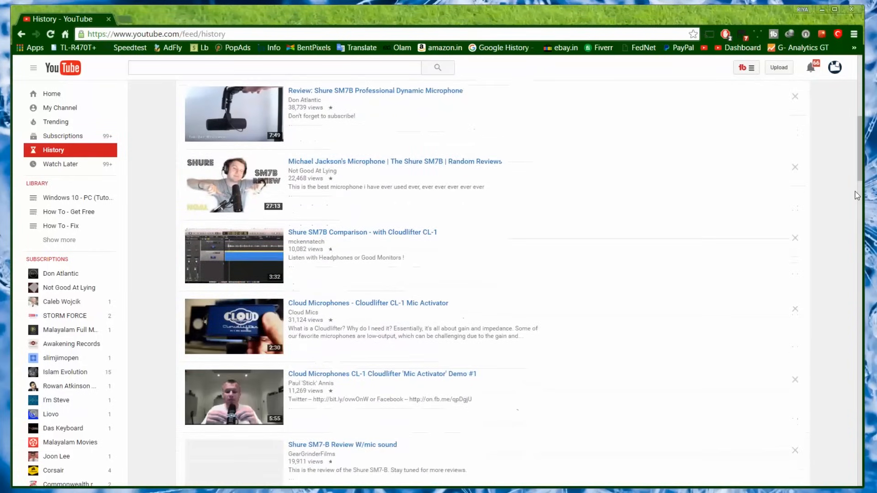
{"action": "scroll", "scroll_direction": "down", "scroll_amount": 3}
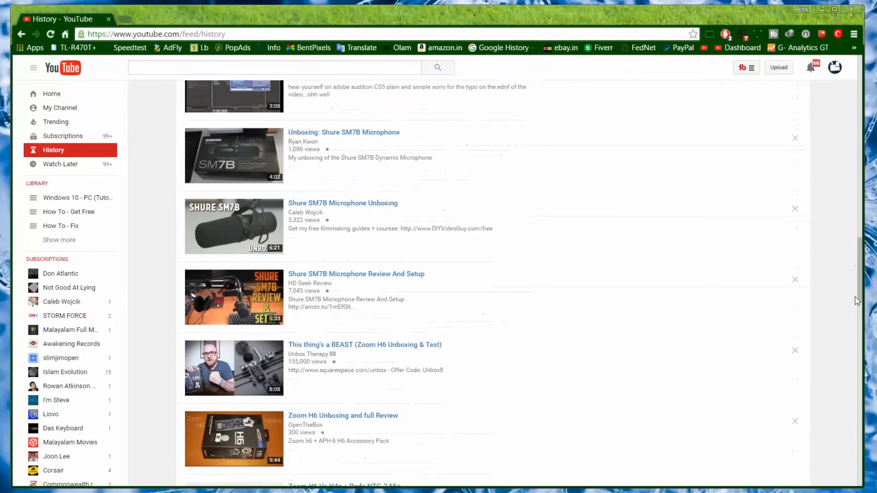
{"action": "scroll", "scroll_direction": "down", "scroll_amount": 3}
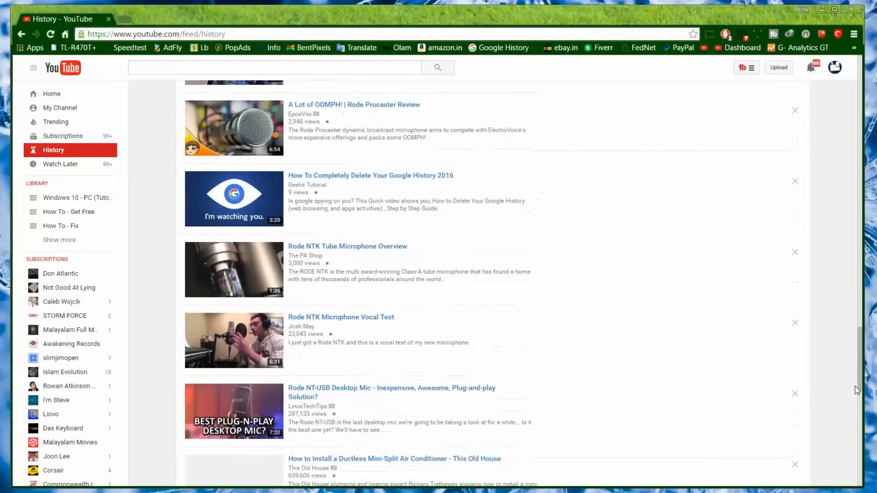
{"action": "scroll", "scroll_direction": "down", "scroll_amount": 3}
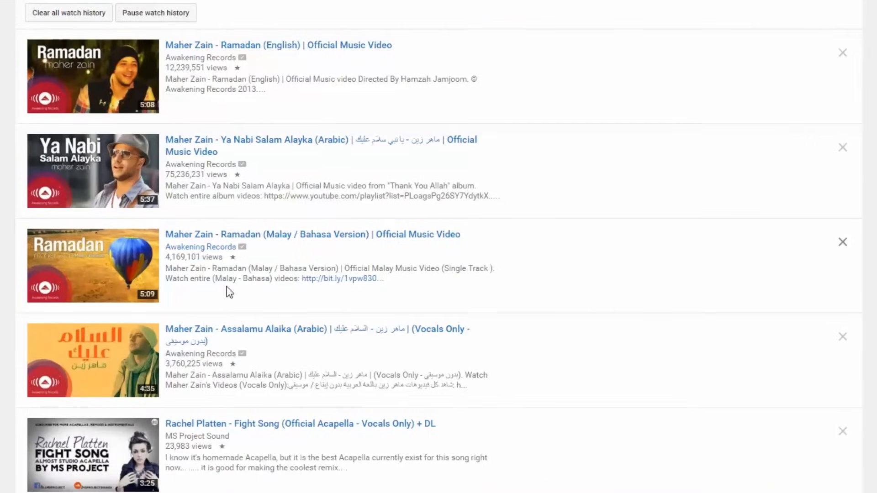
{"action": "mouse_move", "coordinate": [843, 242]}
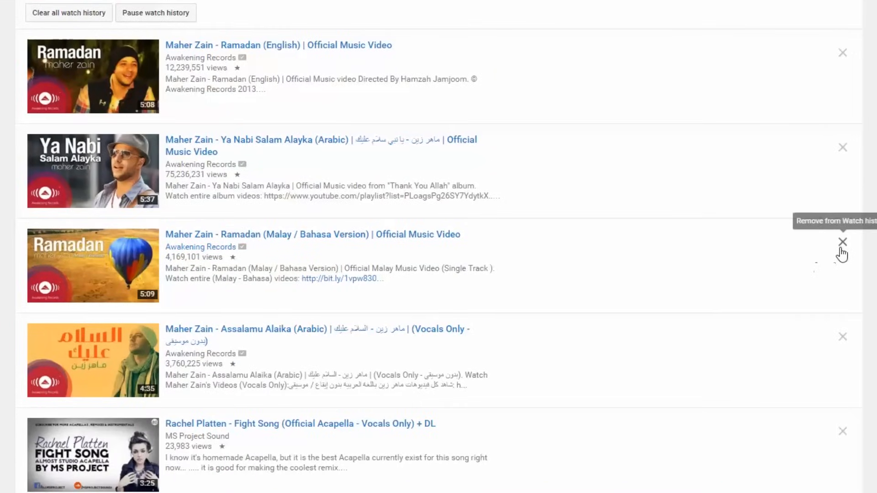
Remove the Maher Zain Ramadan (Malay / Bahasa Version) video from the watch history
{"action": "left_click", "coordinate": [842, 241]}
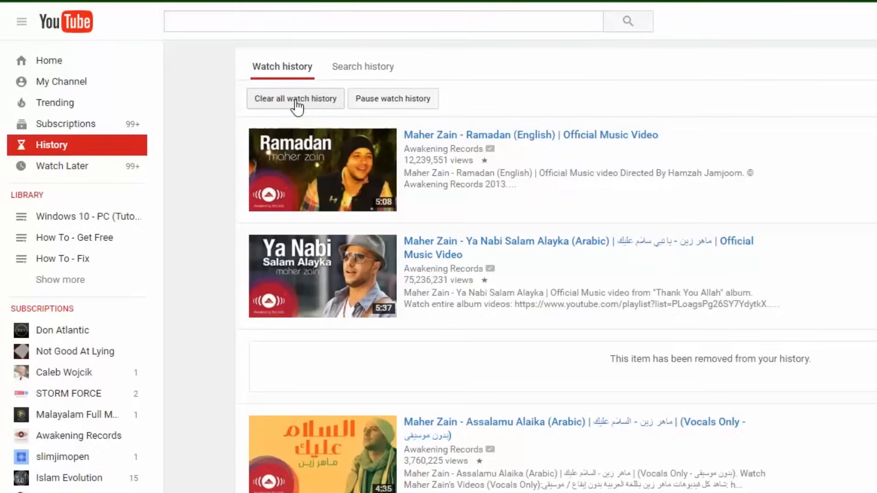
Clear all watch history and confirm, leaving the list with no videos
{"action": "left_click", "coordinate": [295, 99]}
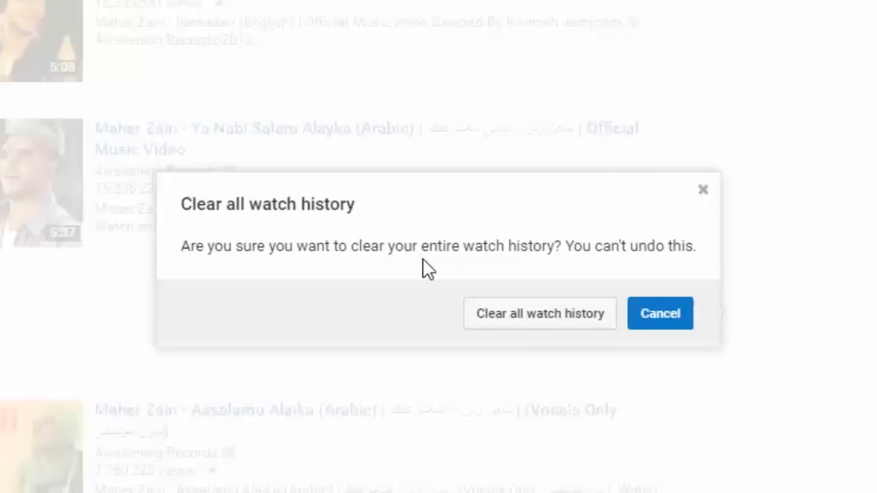
{"action": "left_click", "coordinate": [539, 313]}
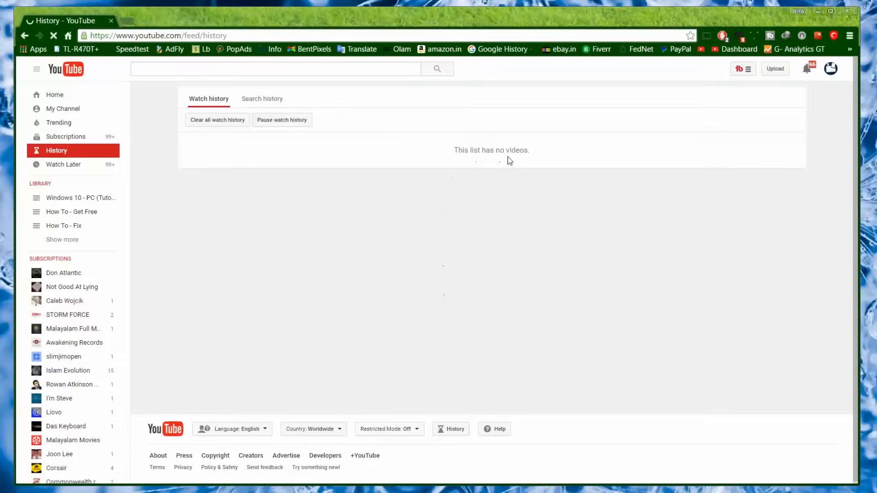
{"action": "mouse_move", "coordinate": [494, 161]}
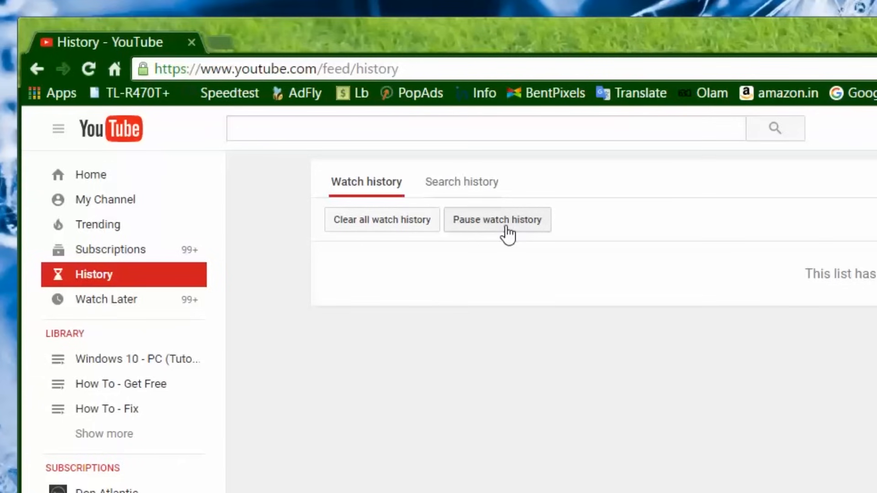
{"action": "mouse_move", "coordinate": [506, 235]}
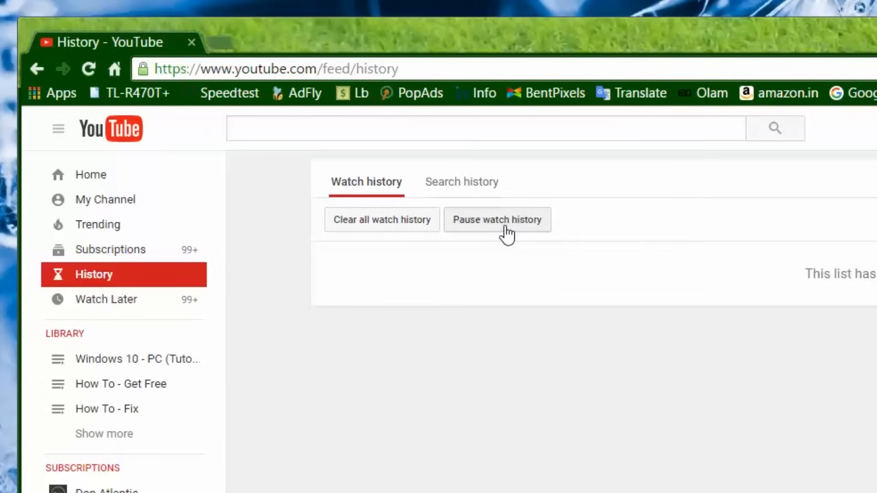
Pause watch history so newly watched videos are no longer recorded
{"action": "left_click", "coordinate": [496, 219]}
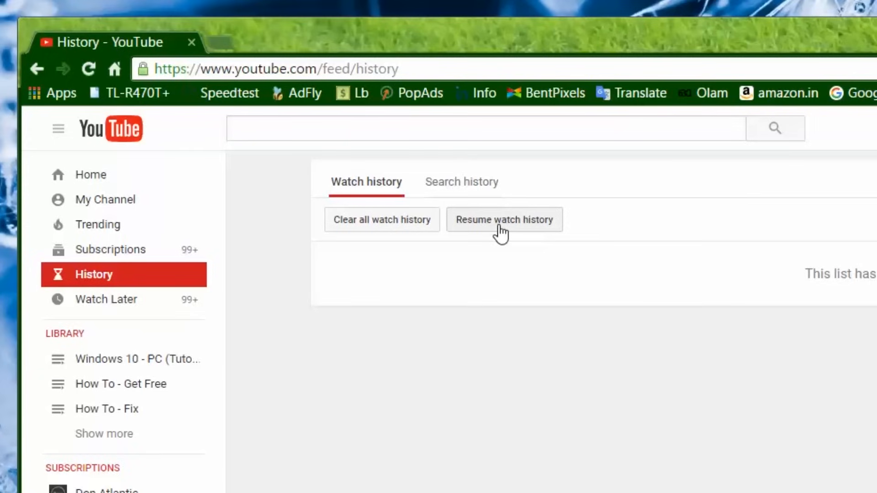